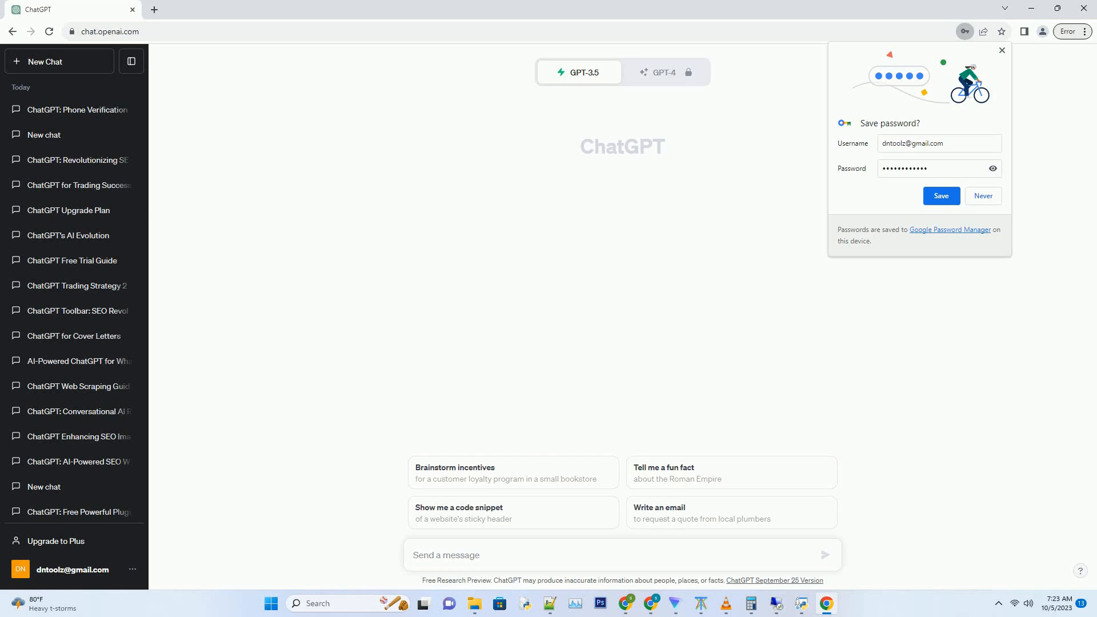
text(Create a SEO friendly blog post about chatgpt vs stockfish reddit Use active voice. Write over 2000 words. Add very creative title for each sub heading. Ensure there are a minimum of 7 subheading without mentioning subh)
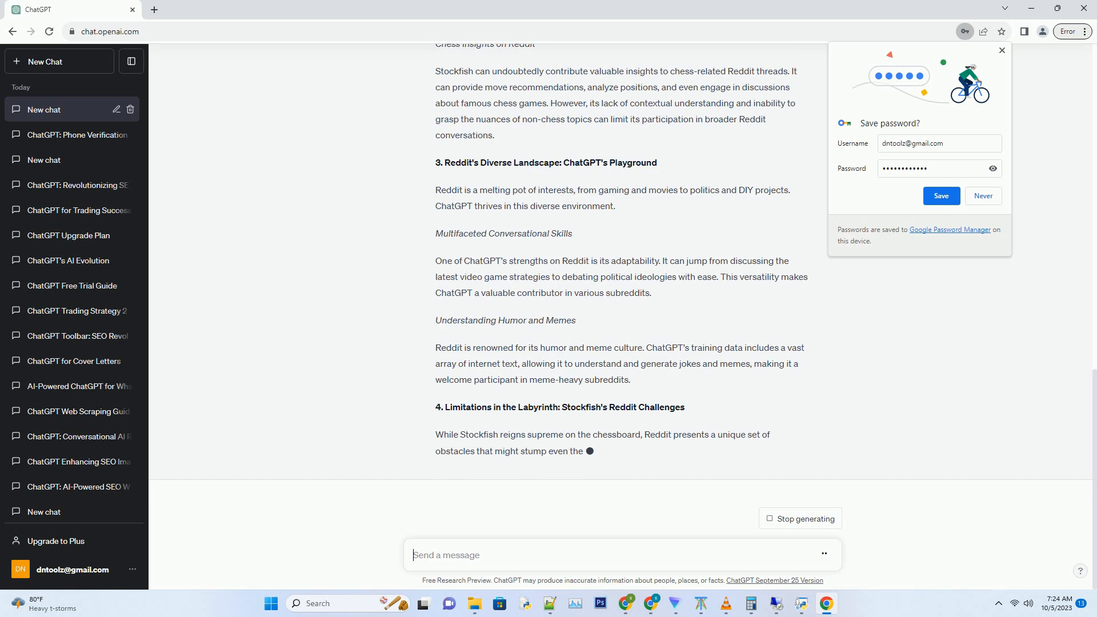
scroll(down, 3)
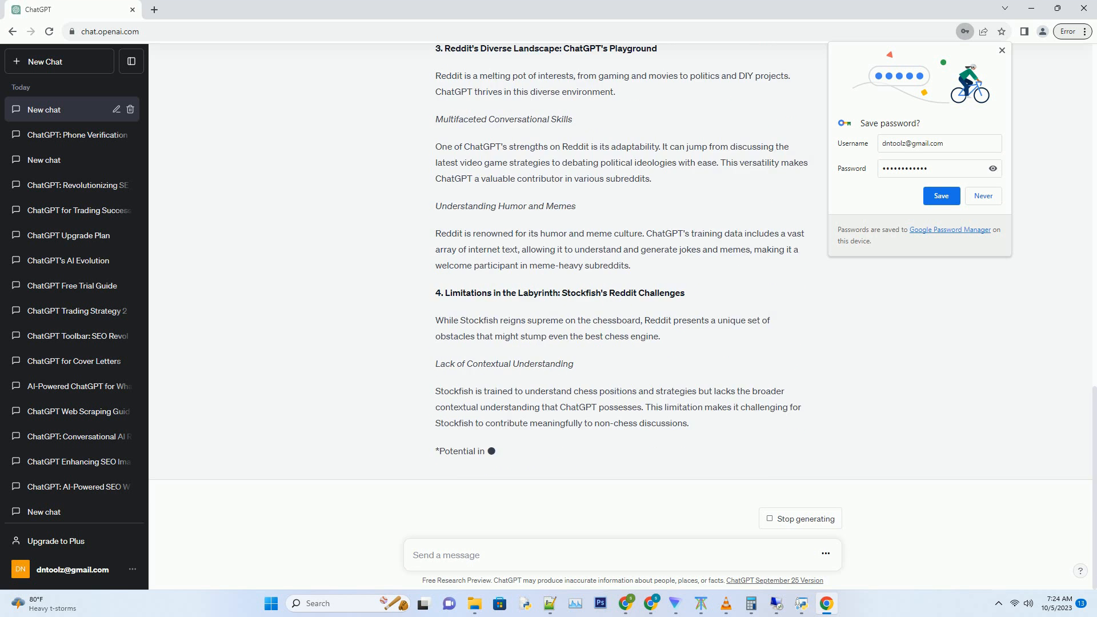
scroll(down, 3)
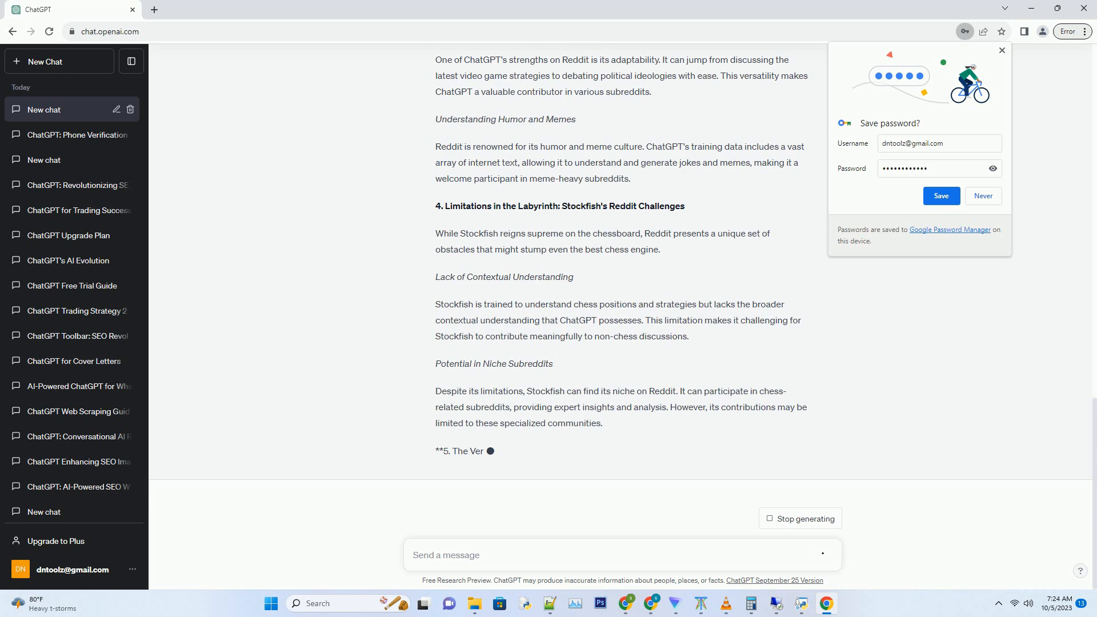
scroll(down, 3)
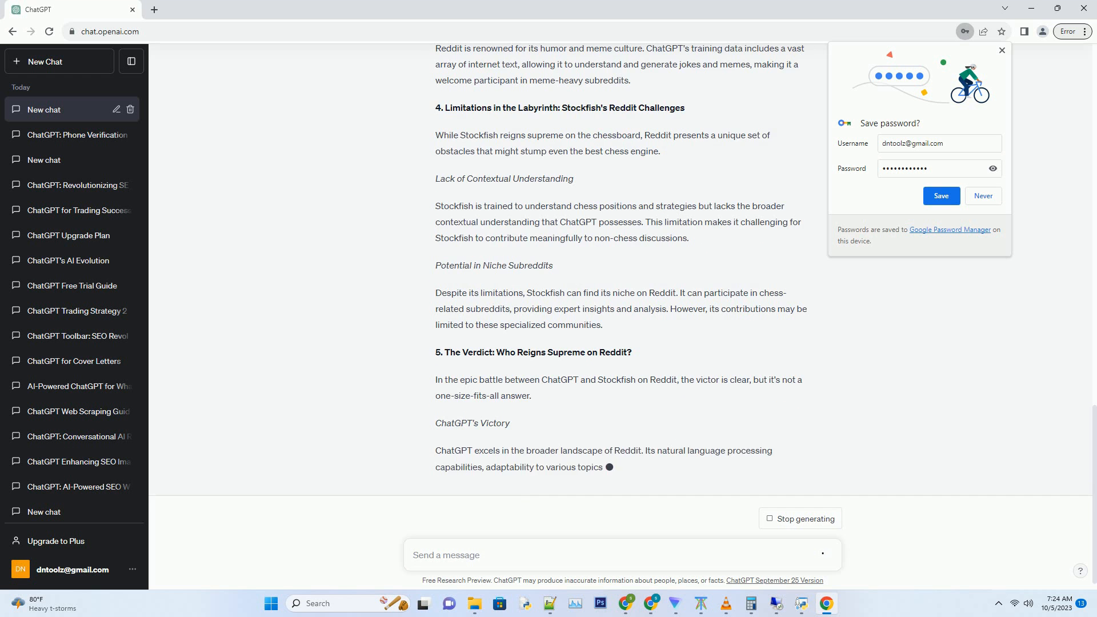
scroll(down, 3)
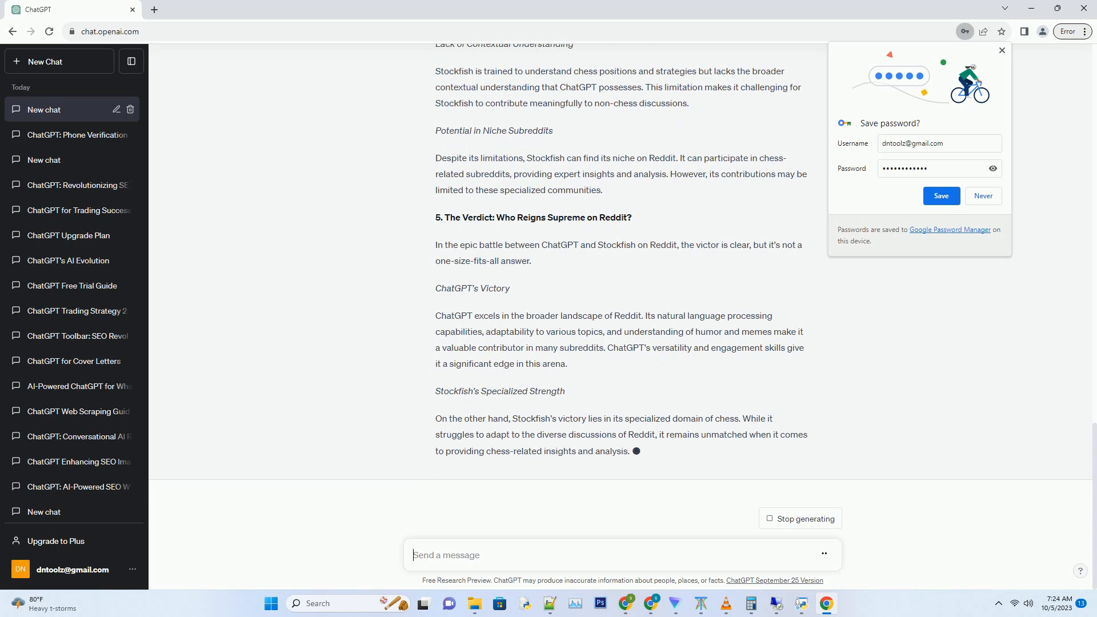
scroll(down, 3)
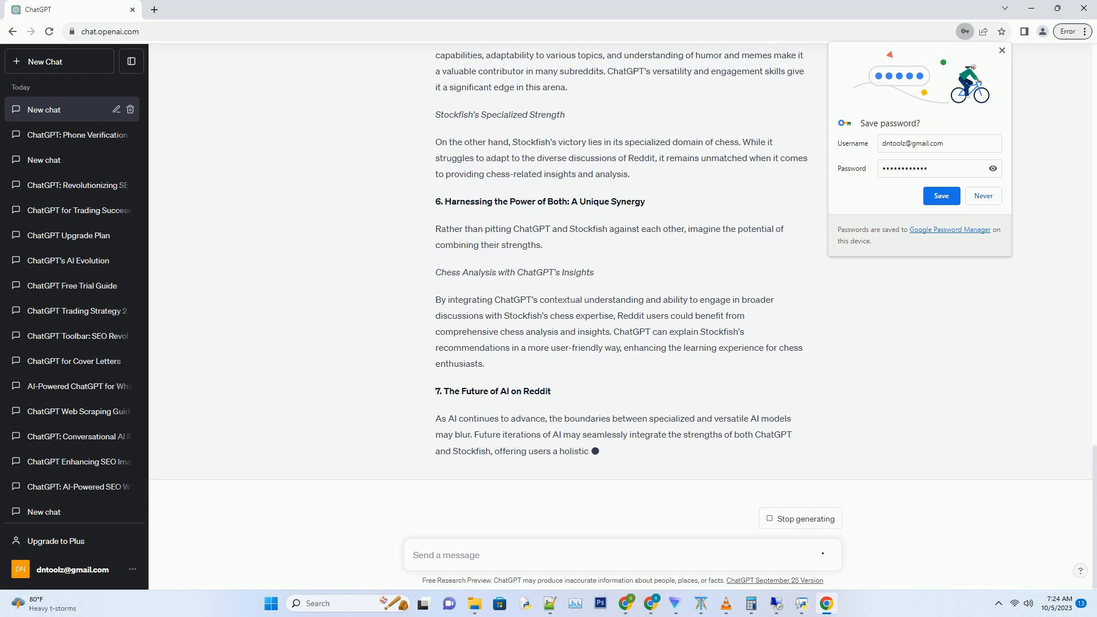
scroll(down, 3)
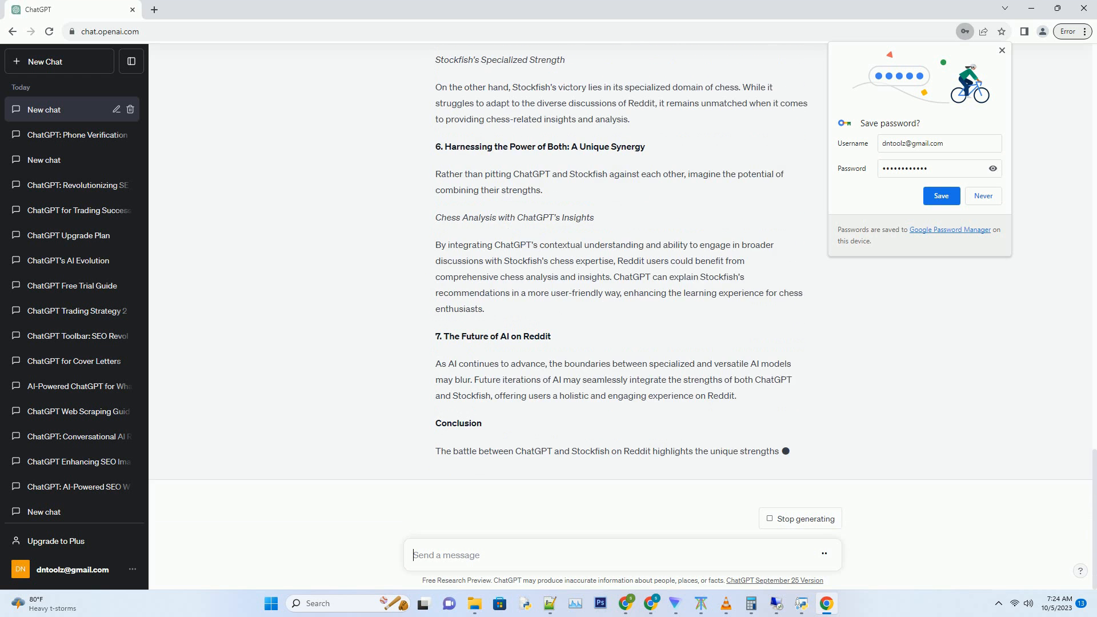